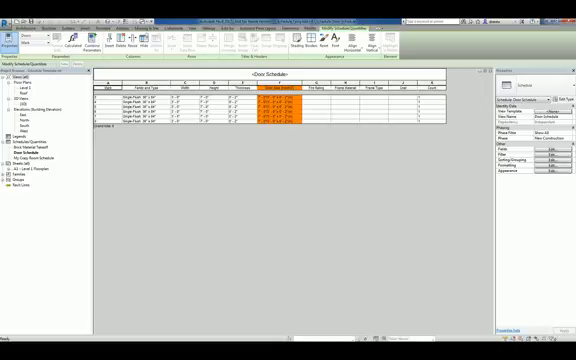
pyautogui.moveTo(470, 296)
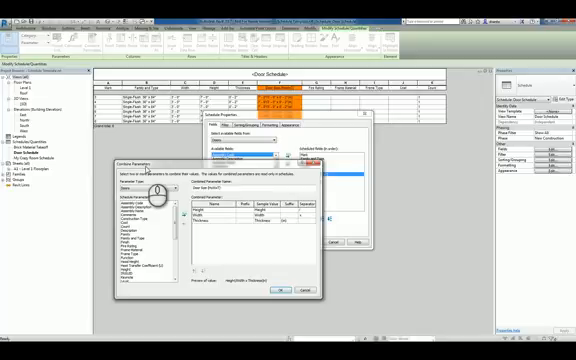
pyautogui.moveTo(238, 212)
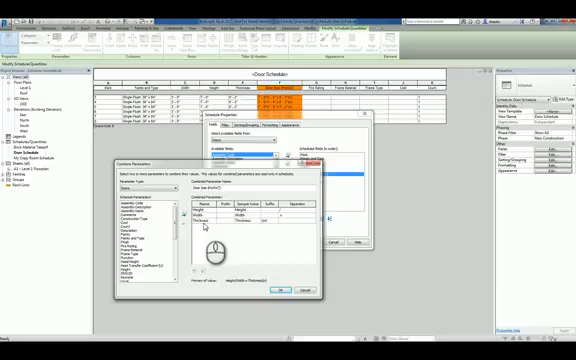
pyautogui.moveTo(304, 208)
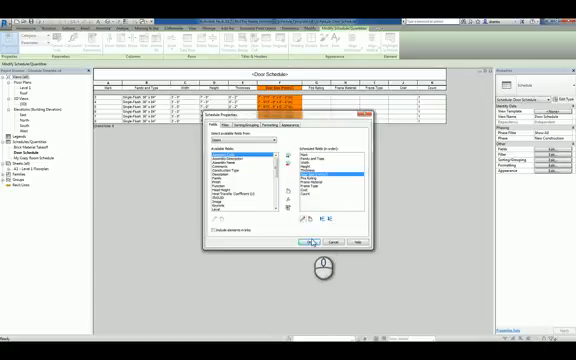
# Dismiss the Schedule Properties dialog, leaving the Door Schedule columns unchanged.
pyautogui.click(306, 244)
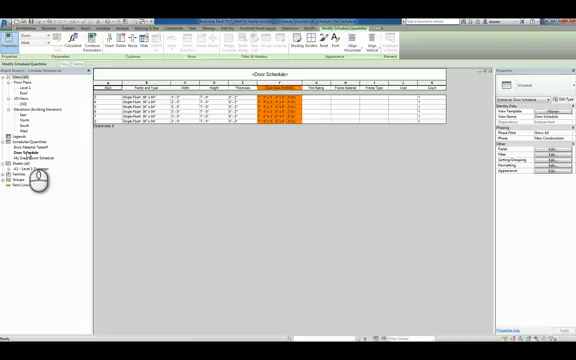
# Create a view template from the Door Schedule view, accepting its name and settings.
pyautogui.rightClick(30, 148)
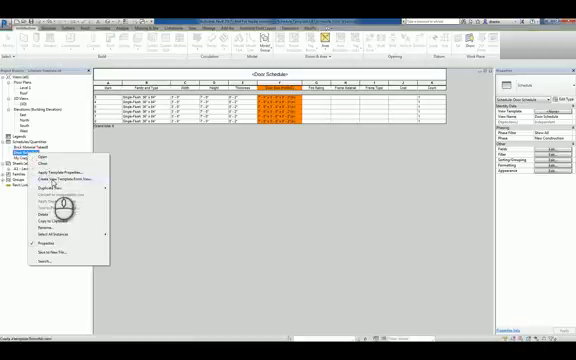
pyautogui.click(72, 180)
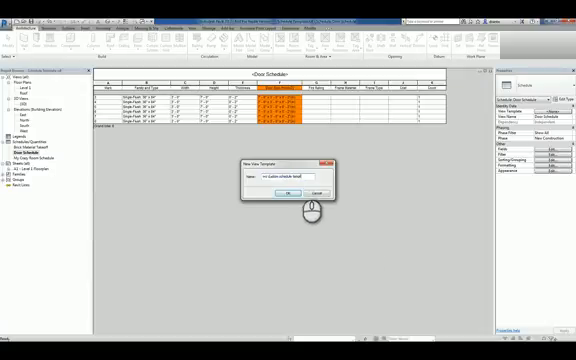
pyautogui.click(280, 192)
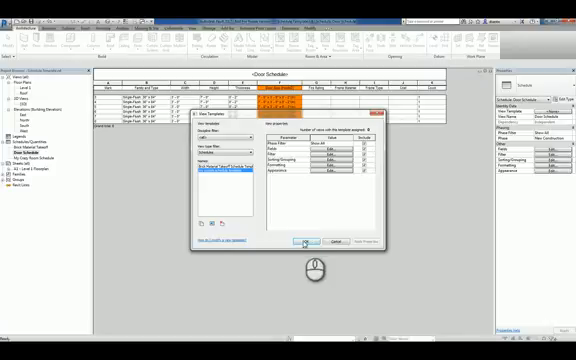
pyautogui.click(308, 240)
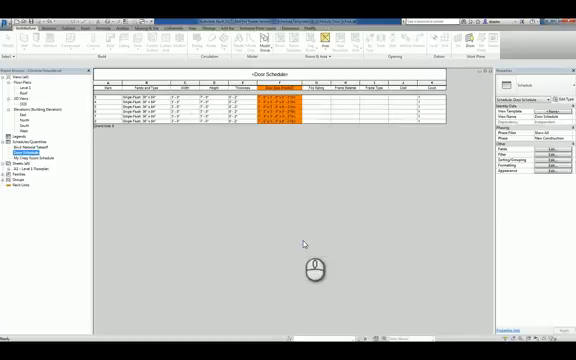